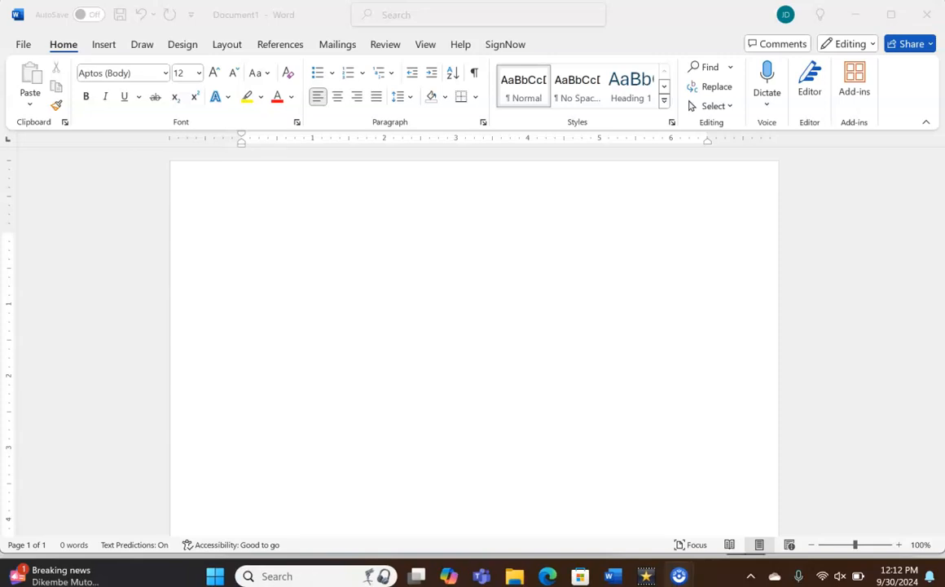
mouse_move(82, 506)
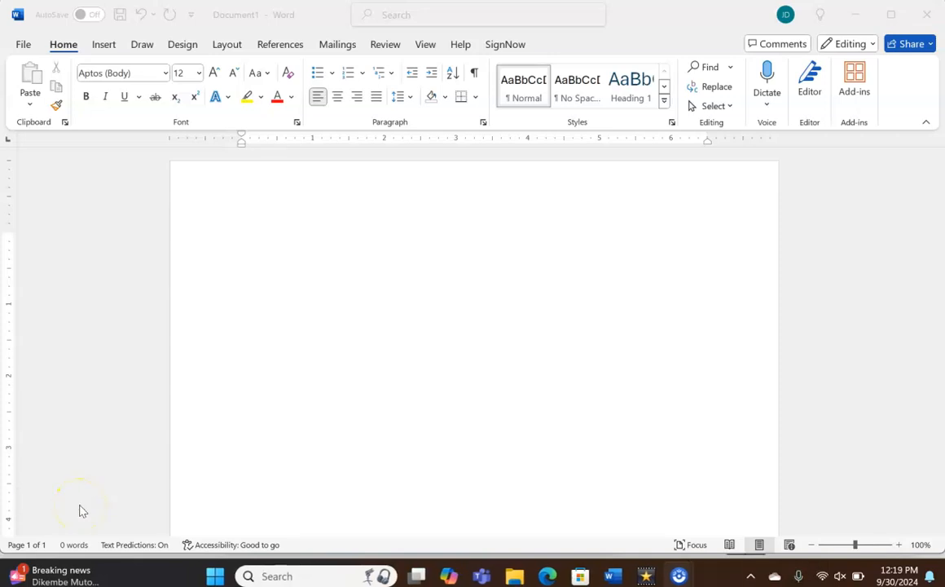
mouse_move(65, 114)
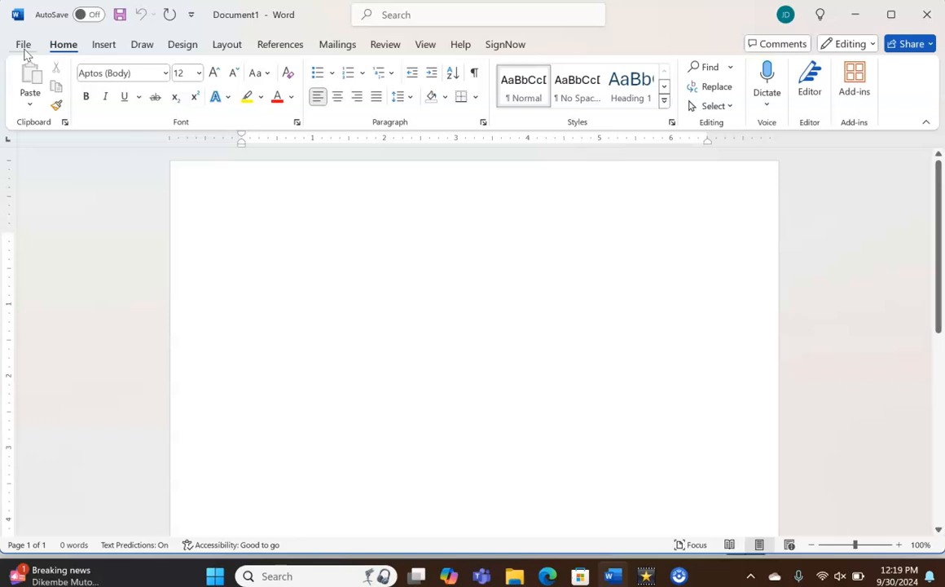
- Open Backstage, return to the blank document, then reopen Backstage with templates and recent files
left_click(24, 44)
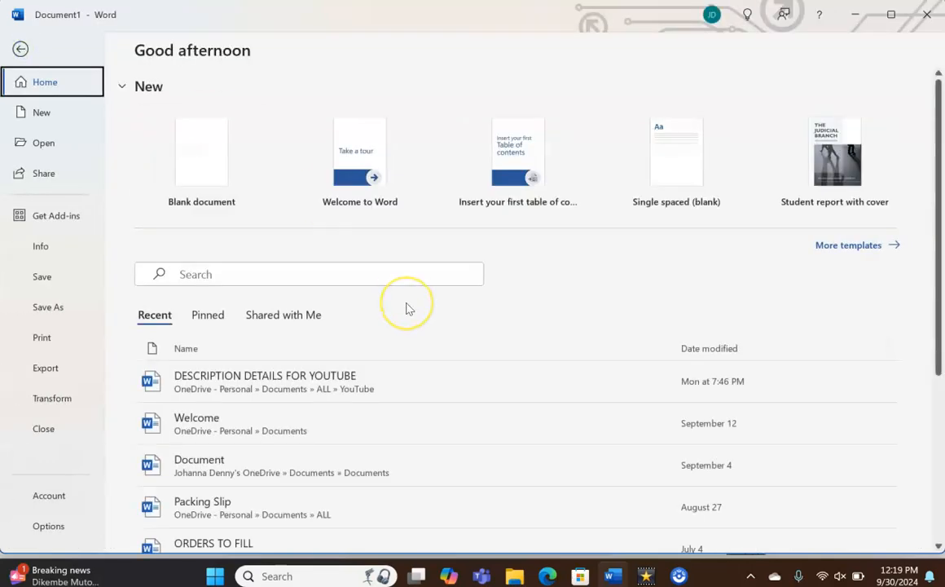
mouse_move(407, 308)
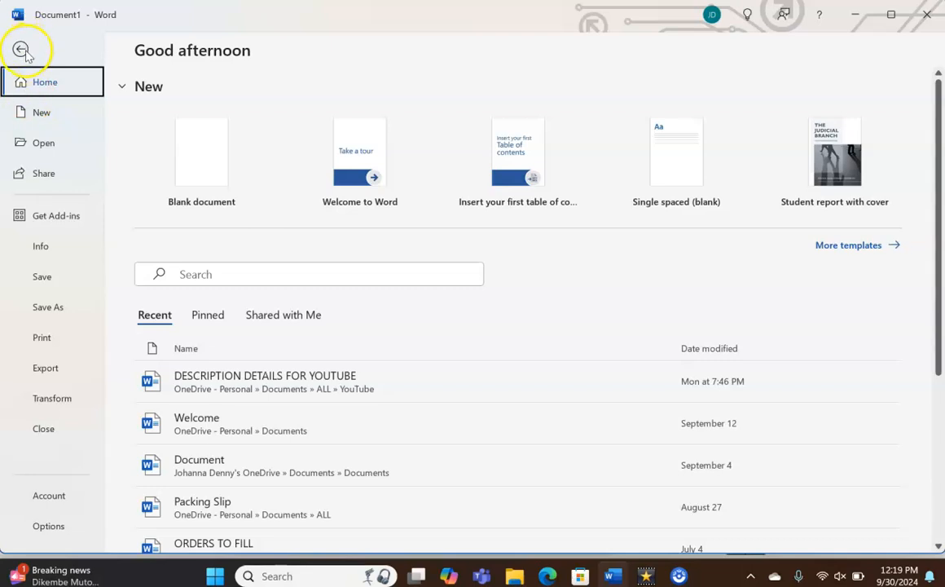
left_click(23, 50)
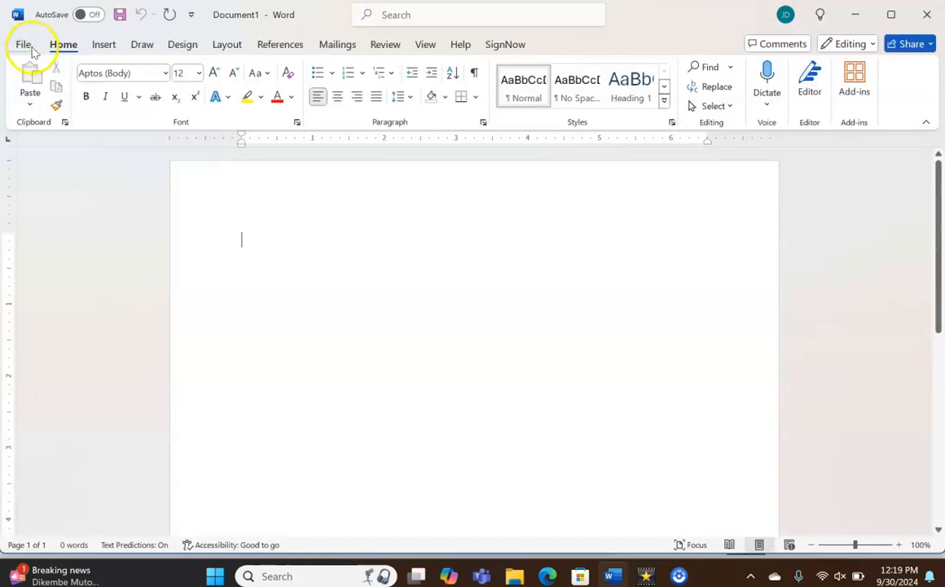
left_click(24, 44)
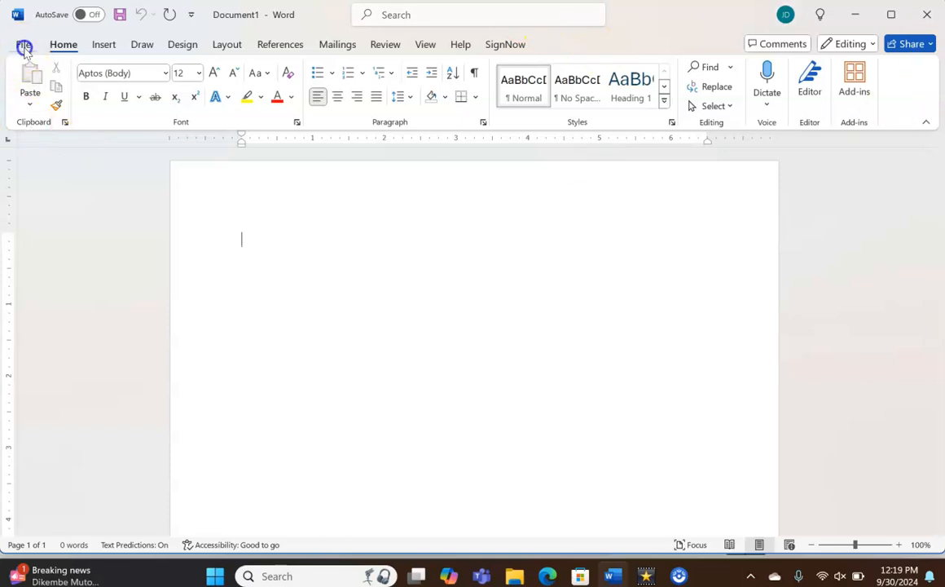
left_click(24, 46)
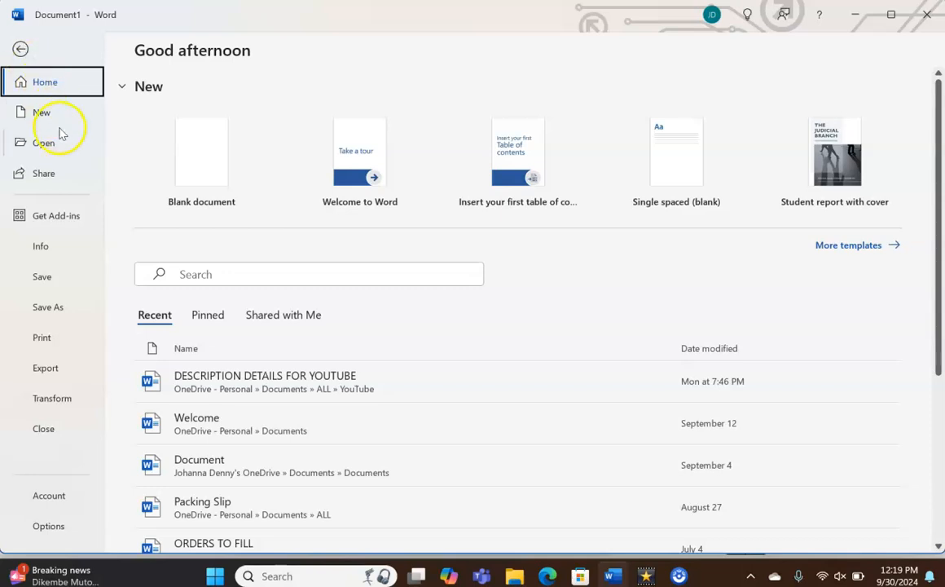
- Launch the Open dialog via Open and Browse, showing the Documents folder
left_click(44, 142)
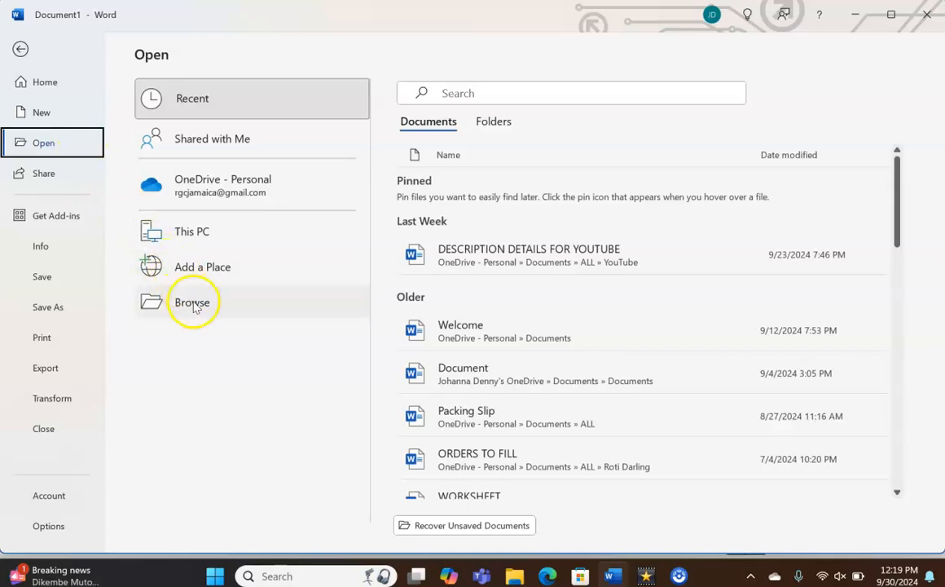
left_click(192, 302)
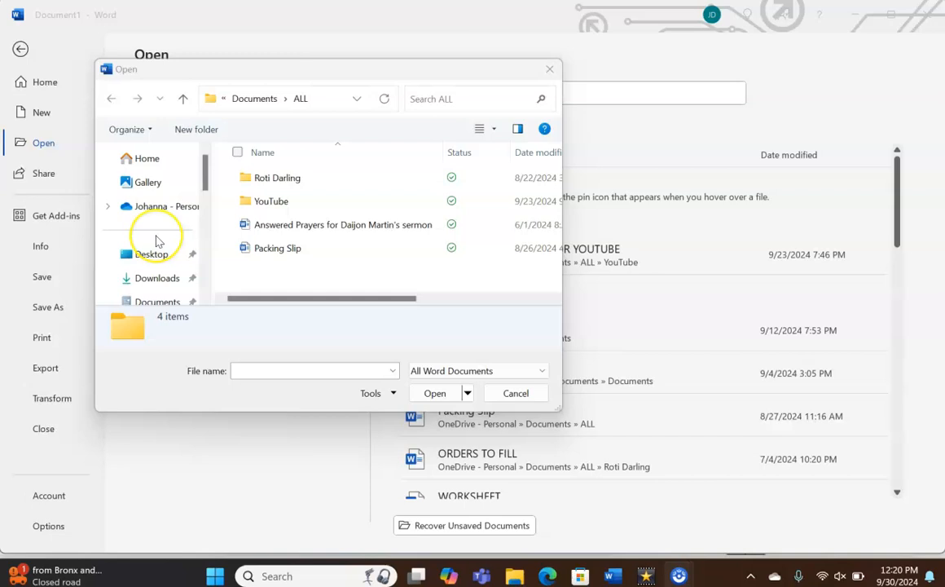
mouse_move(183, 165)
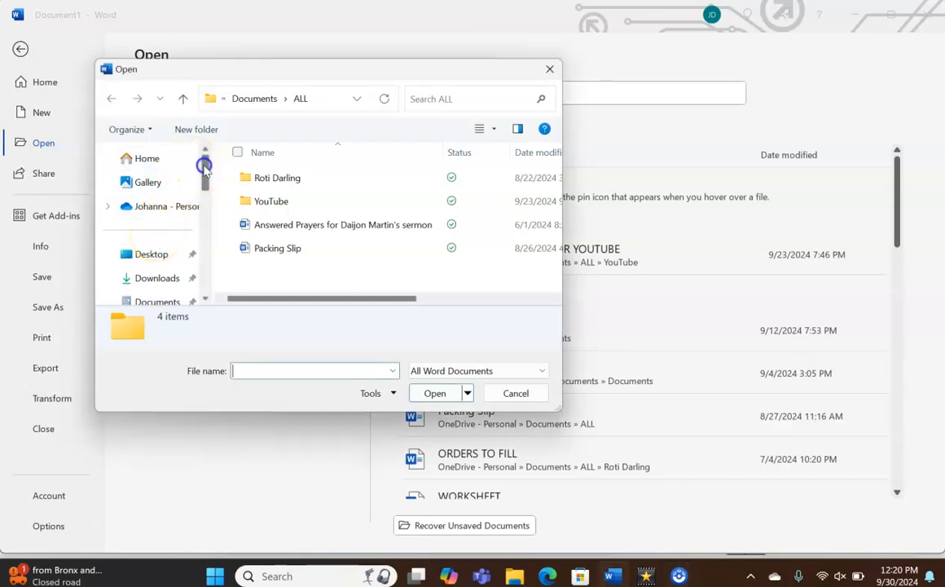
scroll("down", 3)
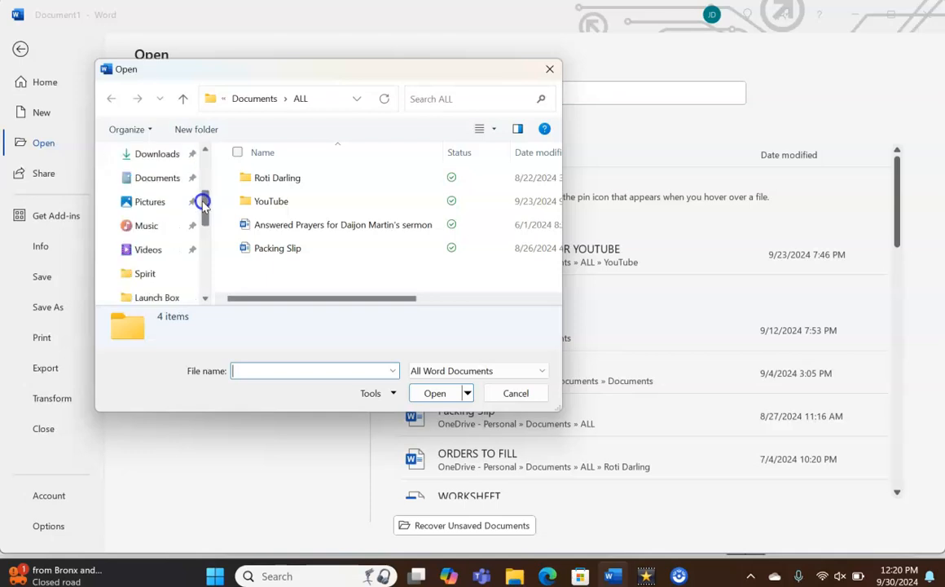
scroll("down", 3)
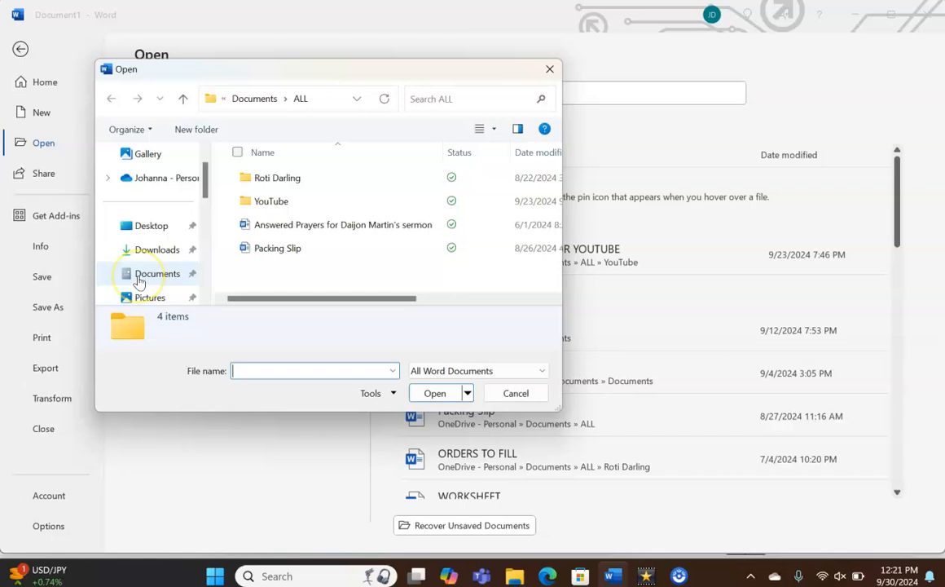
- Show the Documents folder's 24 items and scroll down through the list
left_click(156, 249)
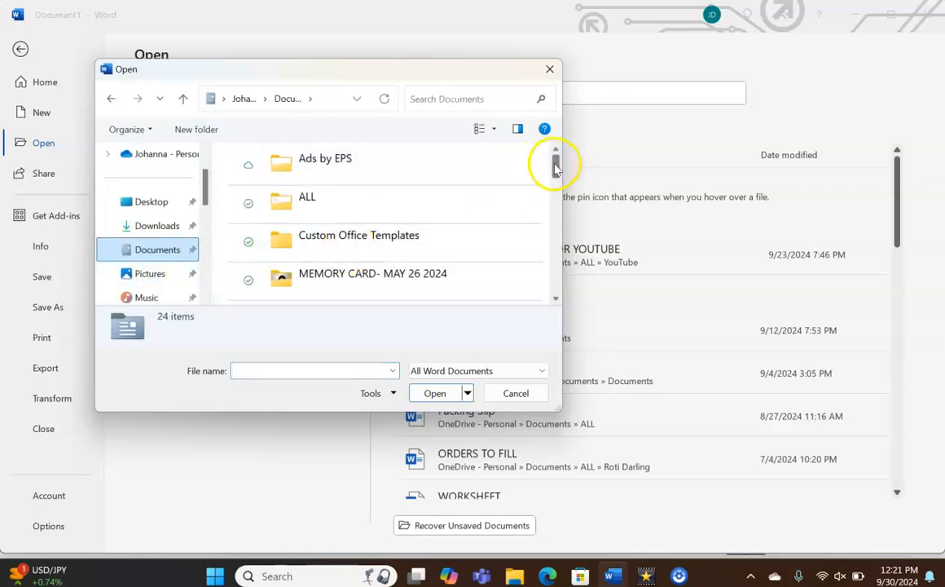
scroll("down", 3)
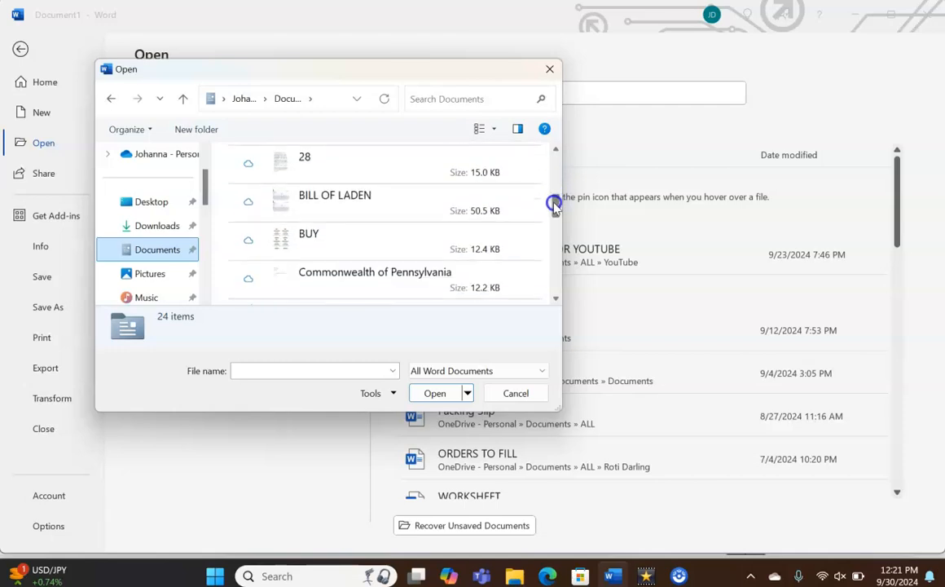
scroll("down", 3)
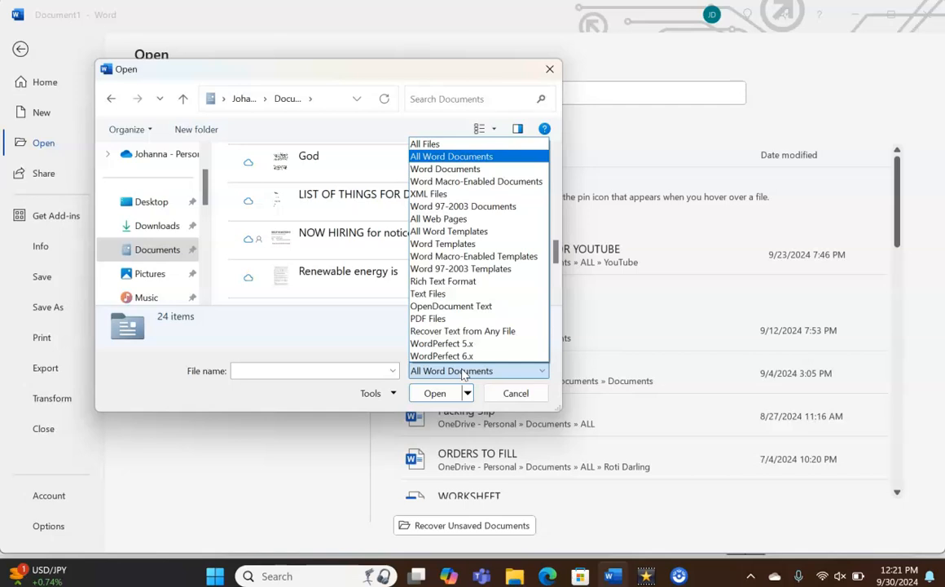
mouse_move(424, 144)
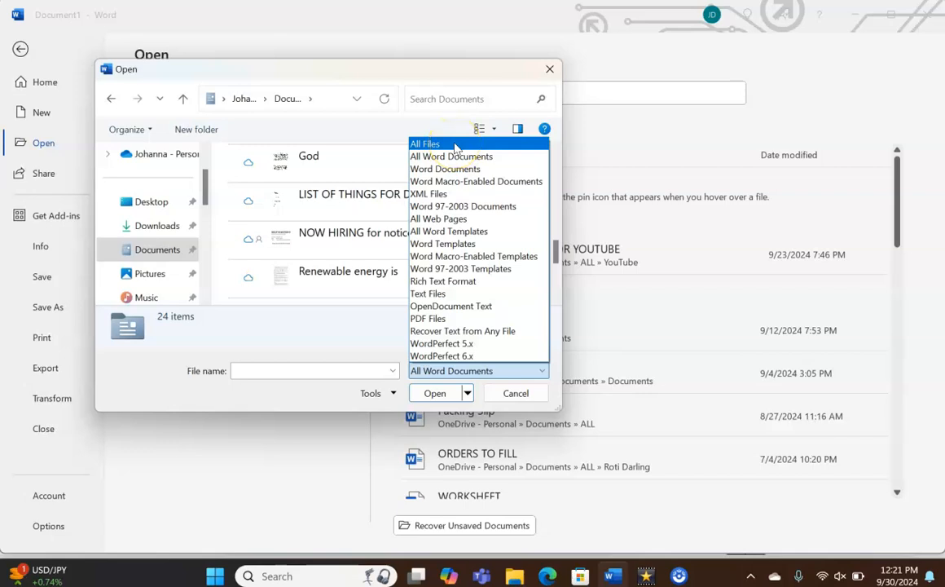
mouse_move(451, 156)
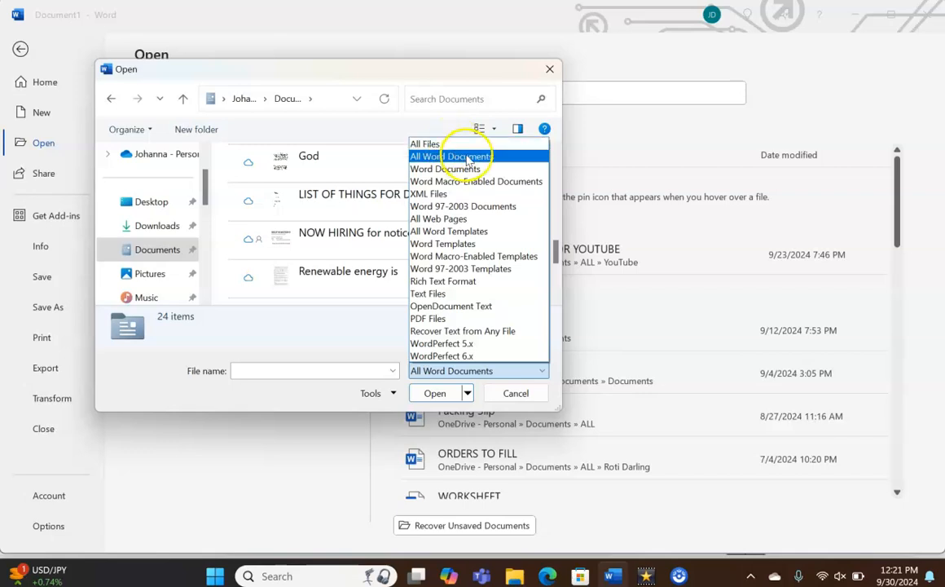
mouse_move(462, 206)
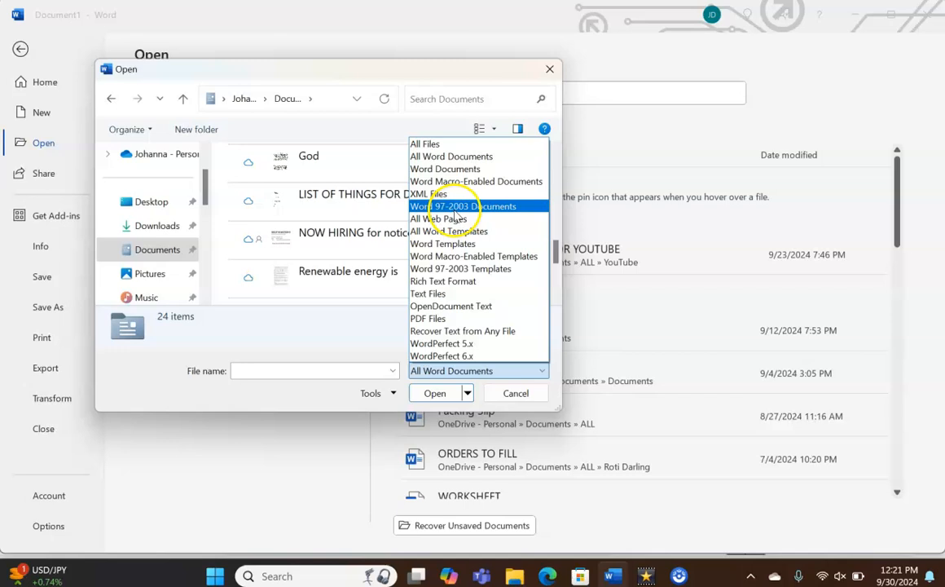
mouse_move(447, 317)
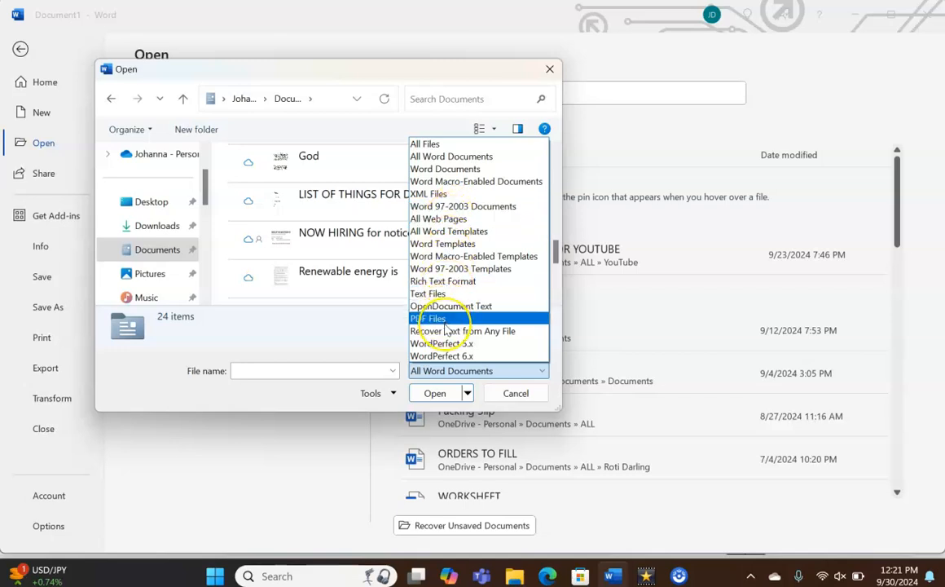
mouse_move(460, 169)
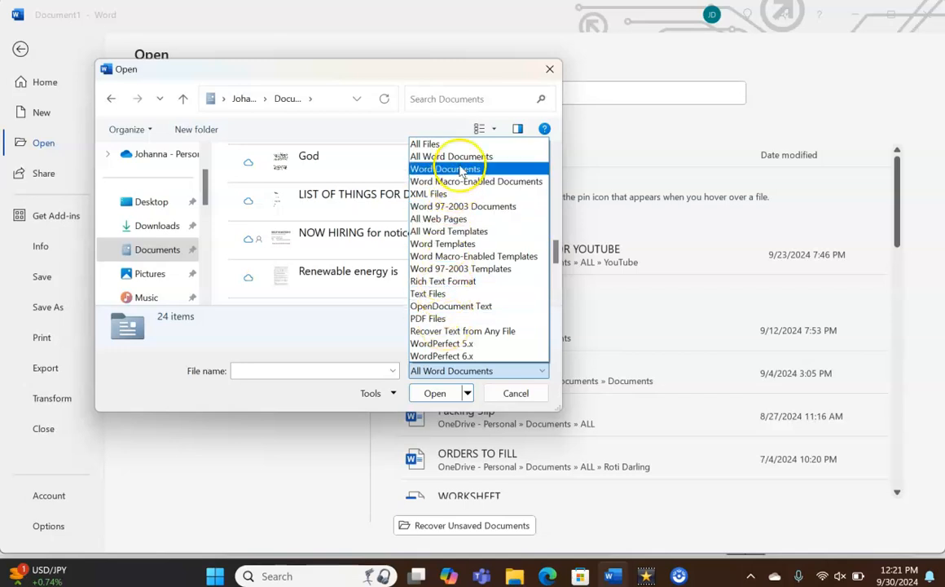
mouse_move(452, 156)
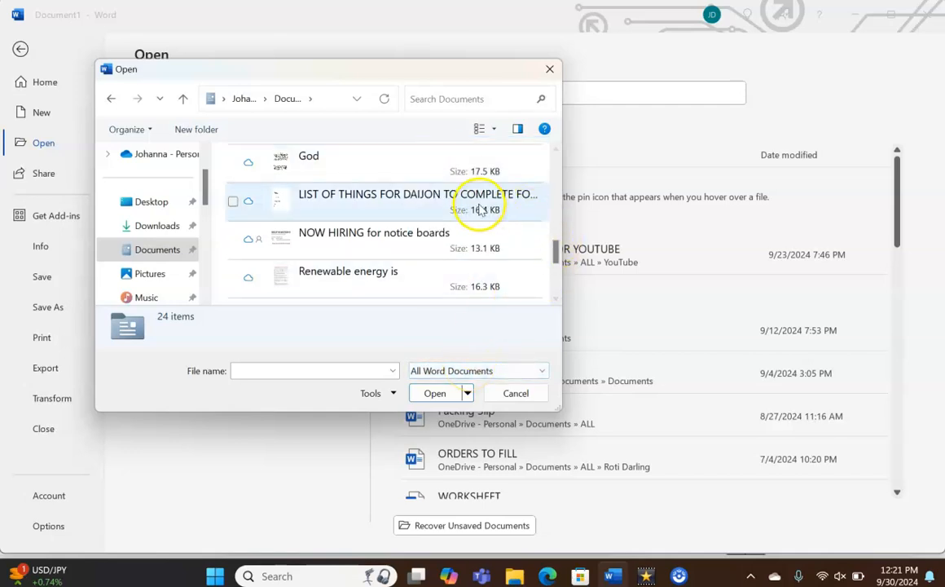
mouse_move(550, 249)
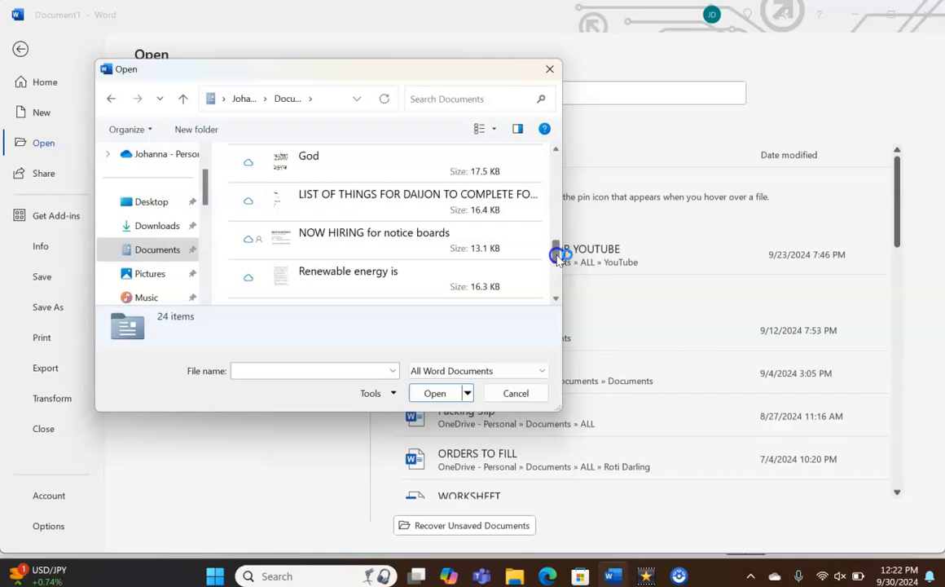
- Browse the Documents list, then open the ALL folder to see its four items
scroll("down", 3)
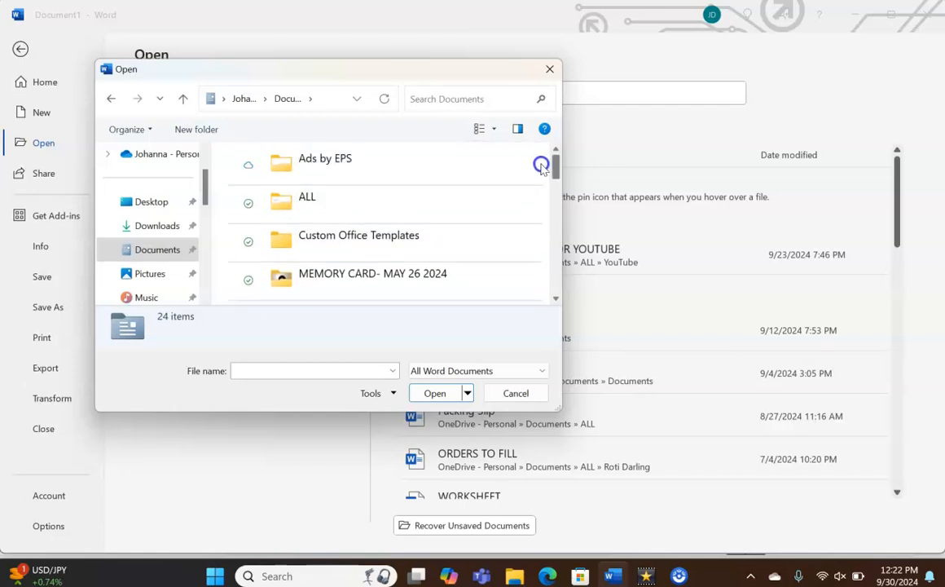
scroll("down", 3)
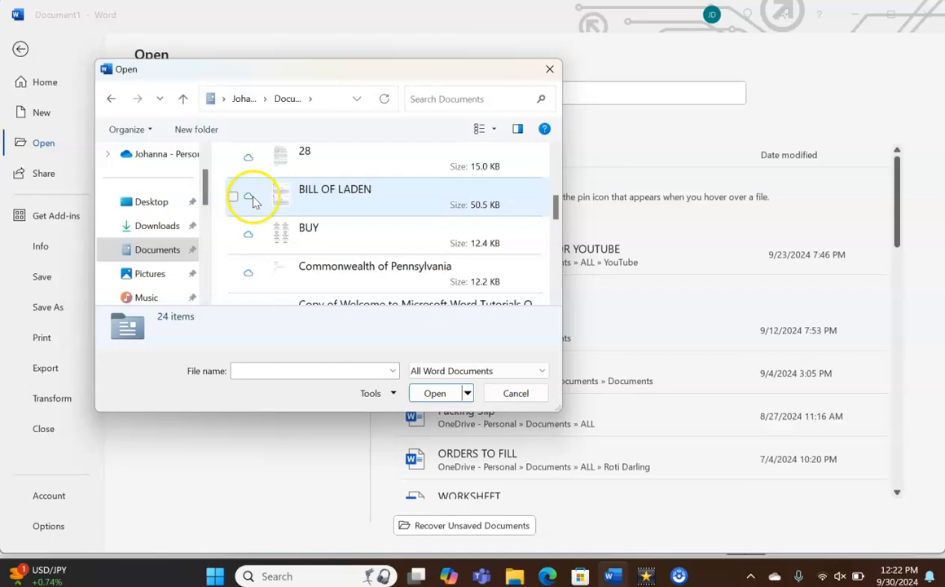
mouse_move(252, 159)
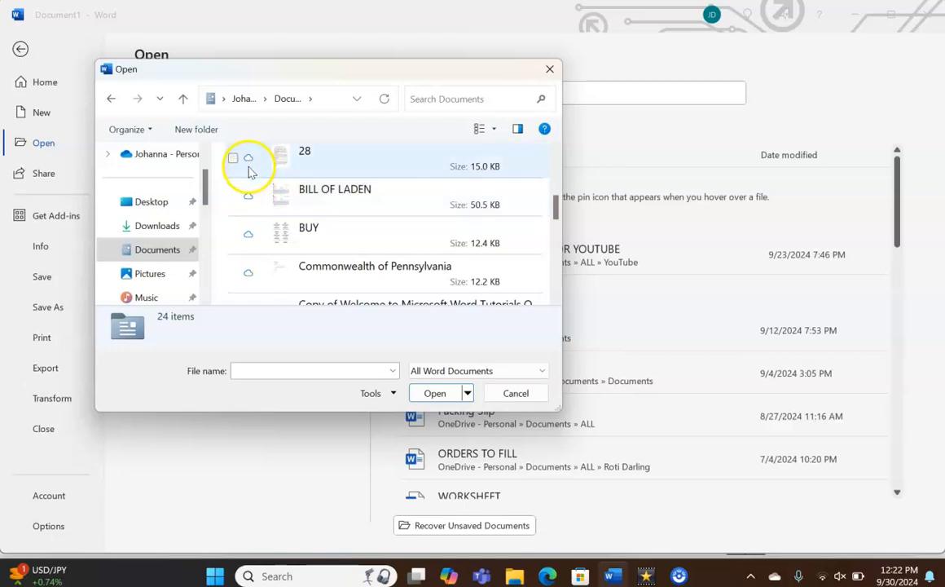
mouse_move(253, 274)
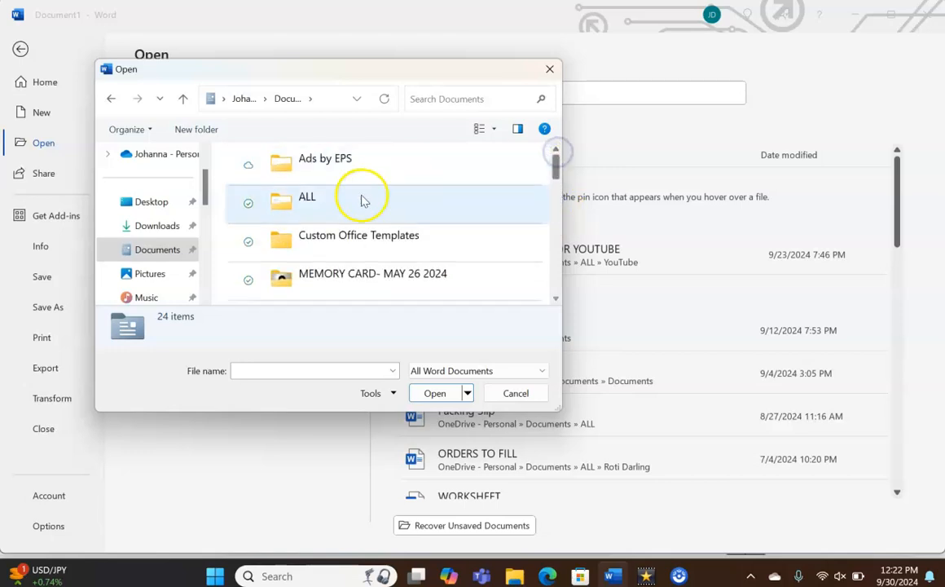
left_click(307, 204)
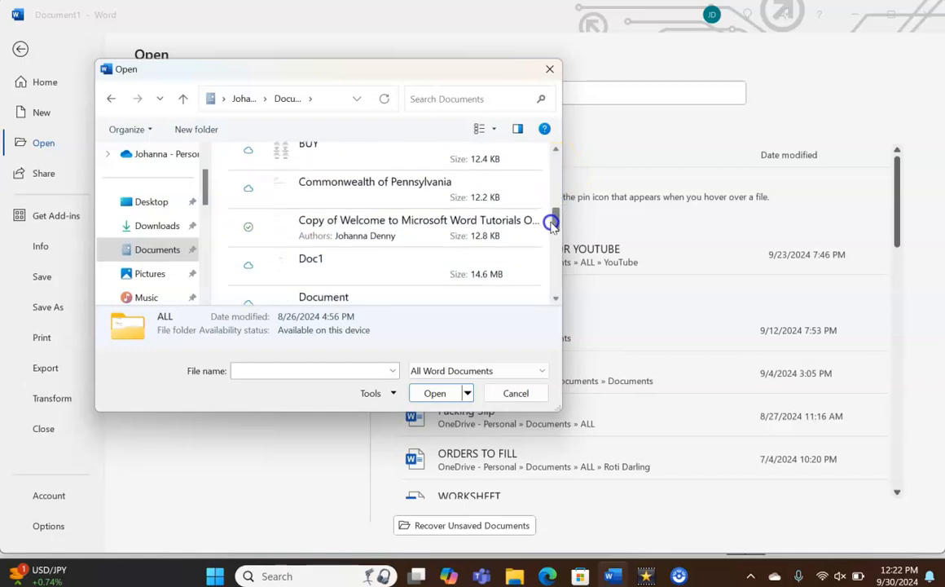
scroll("down", 3)
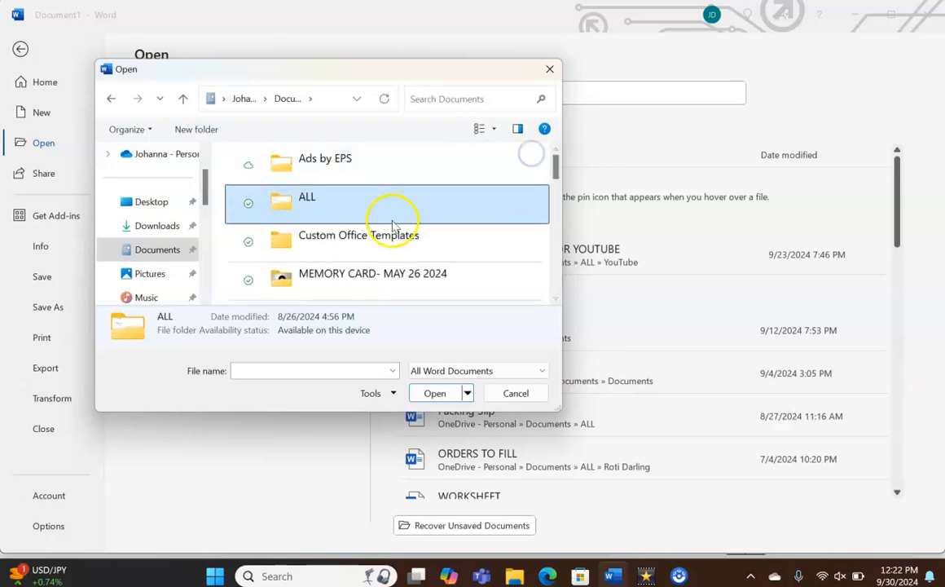
double_click(306, 197)
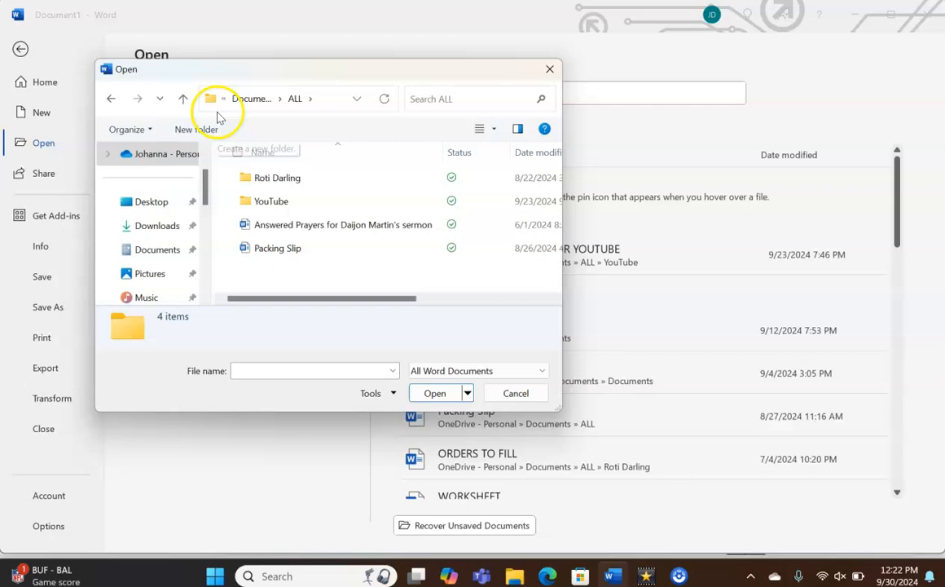
mouse_move(112, 98)
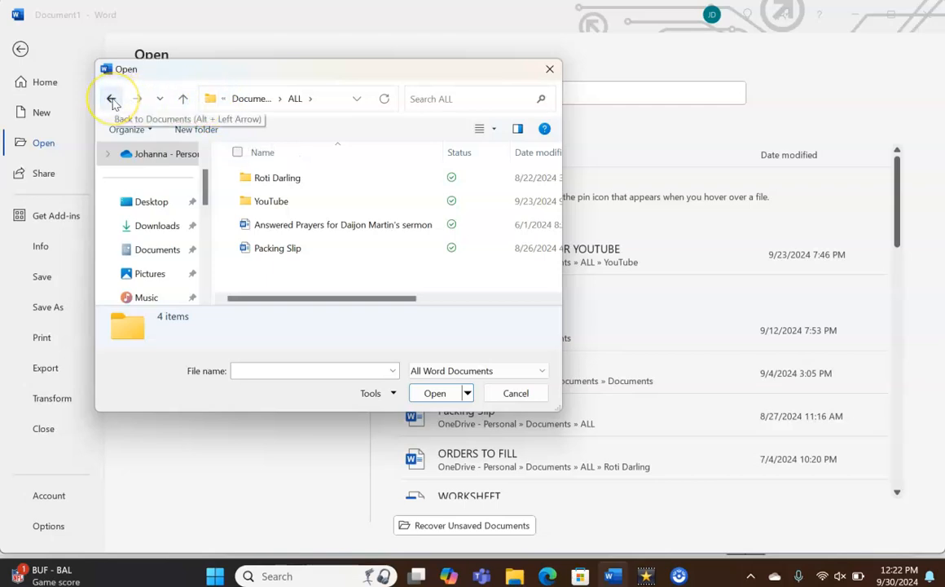
- Go back from ALL to the Documents folder and activate its search box
left_click(112, 99)
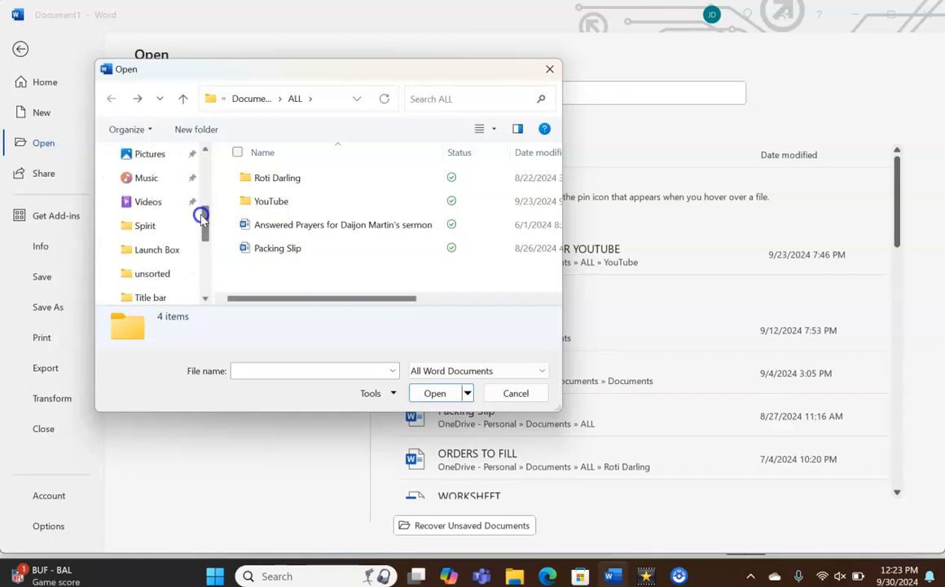
scroll("down", 3)
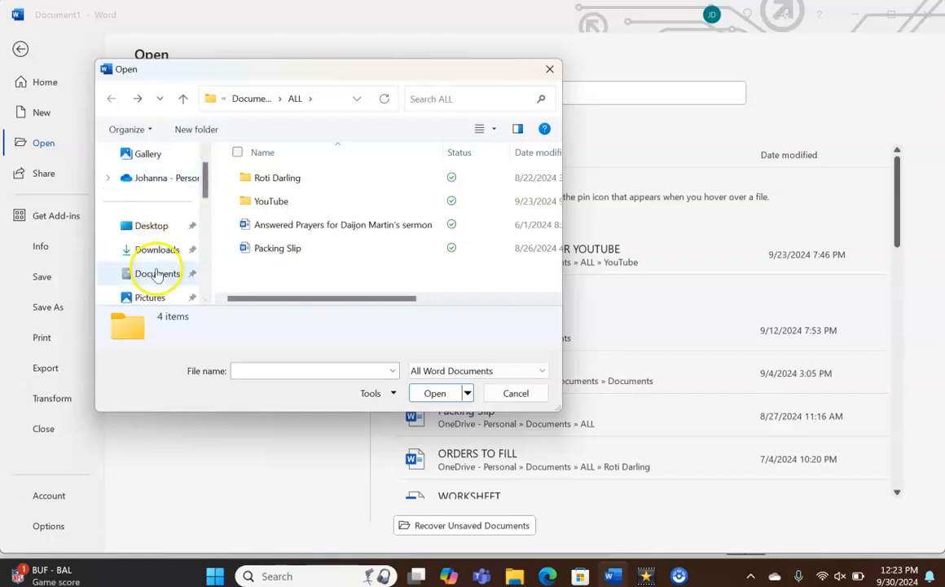
left_click(157, 249)
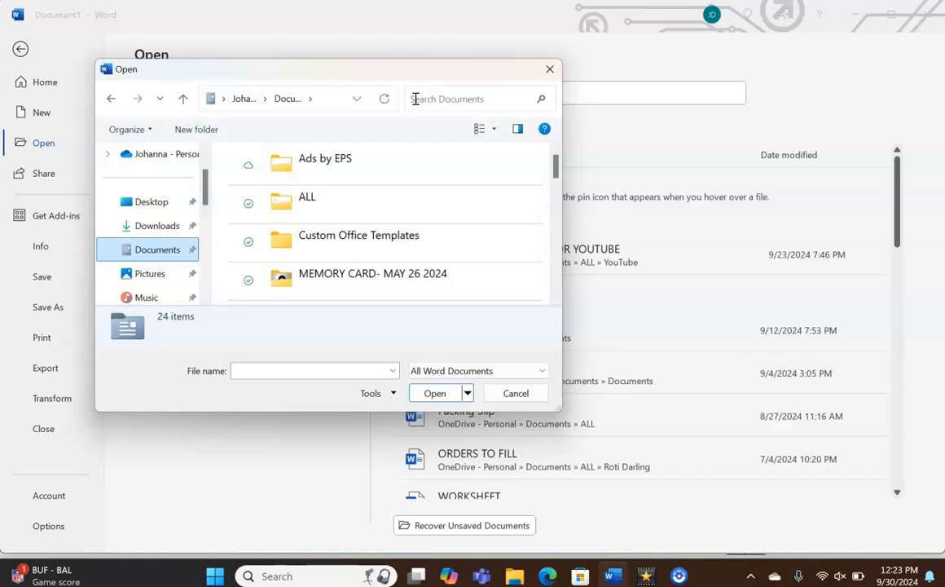
left_click(448, 98)
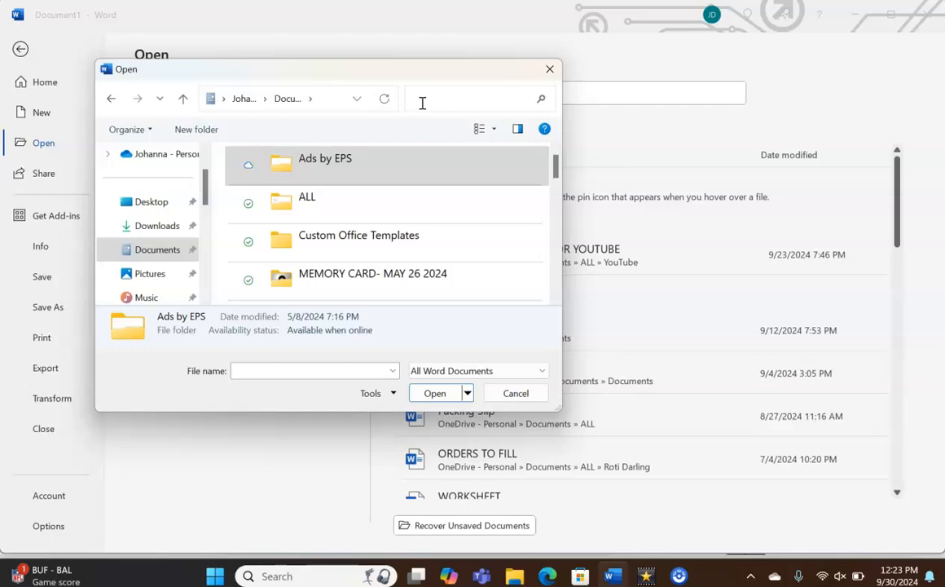
- Search Documents for 'packing' and open the Packing Slip result
type("packing s")
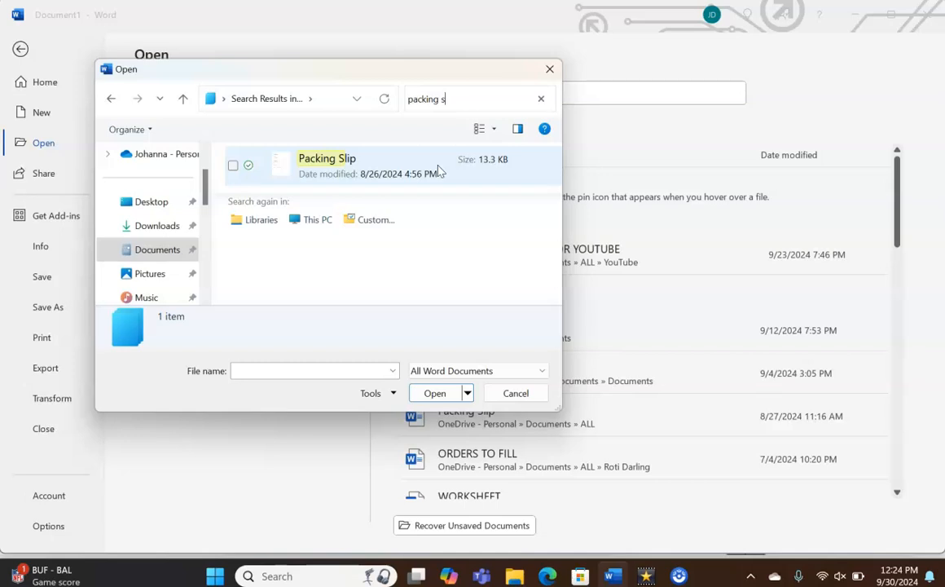
left_click(327, 165)
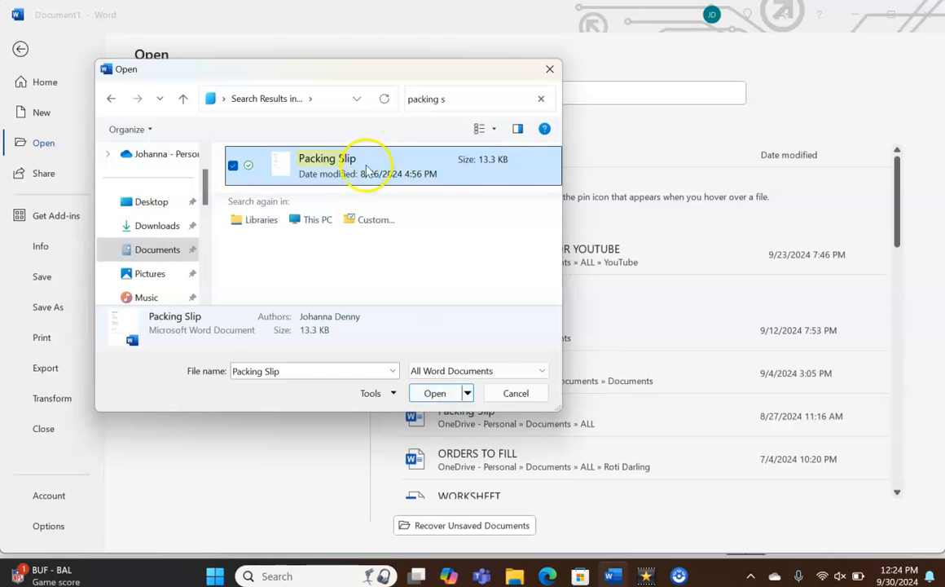
left_click(434, 393)
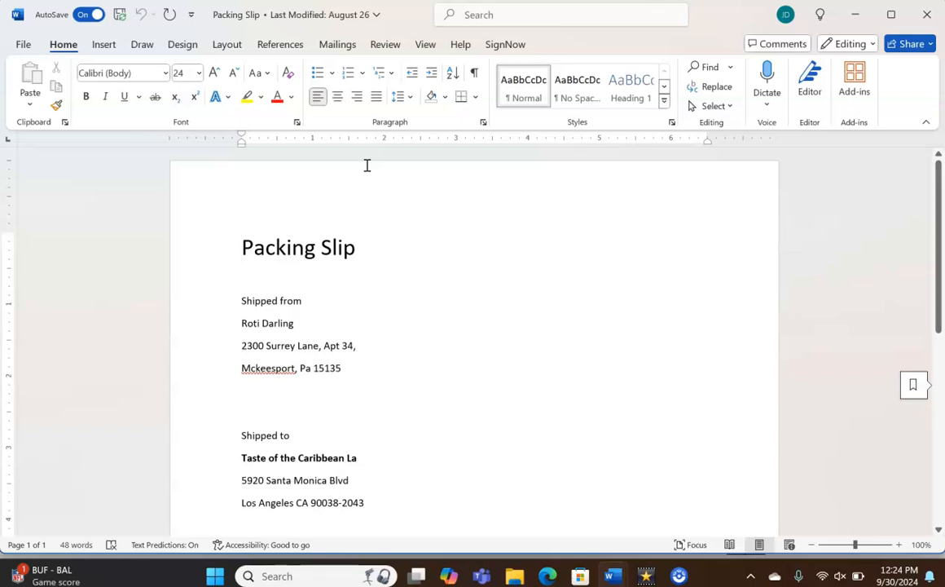
mouse_move(33, 51)
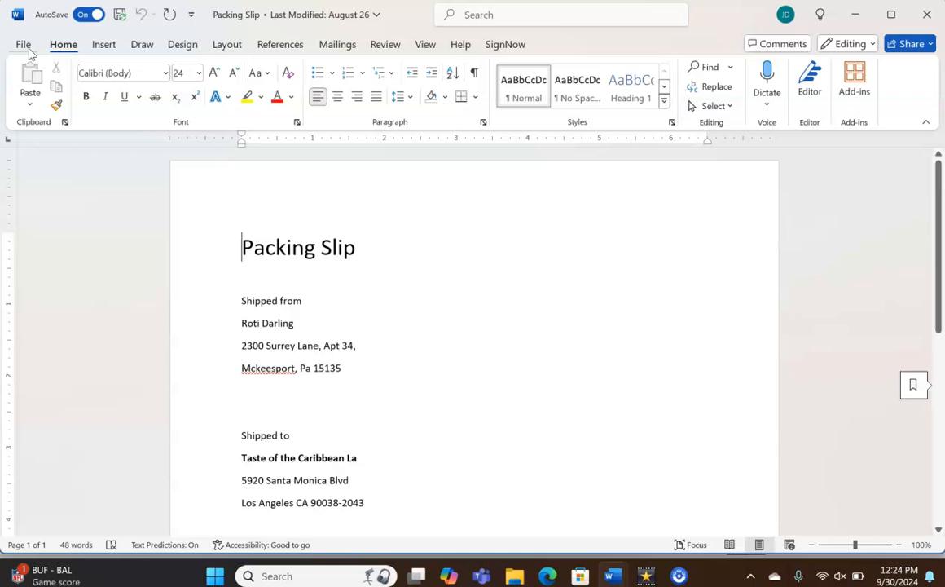
- Show the backstage Open page listing Packing Slip among recent documents
left_click(23, 44)
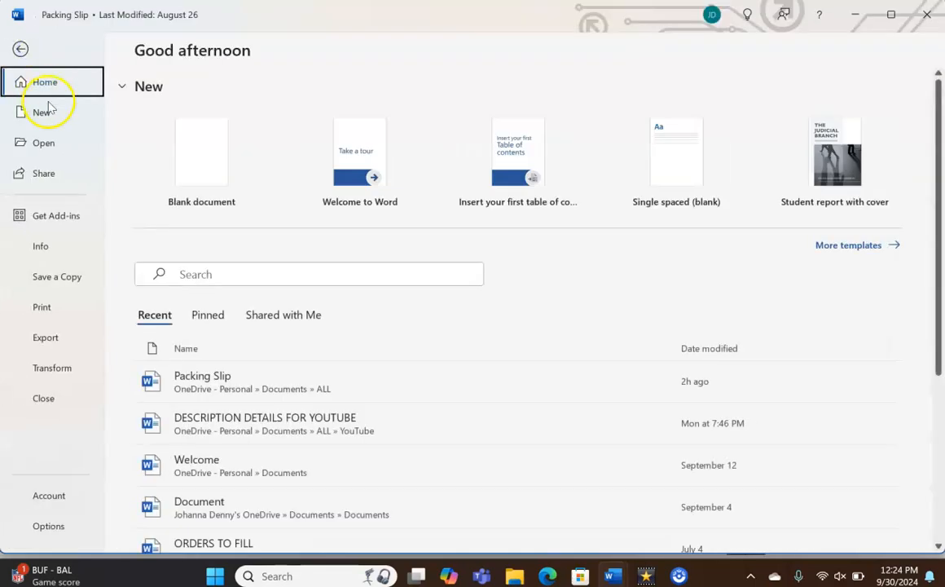
left_click(43, 142)
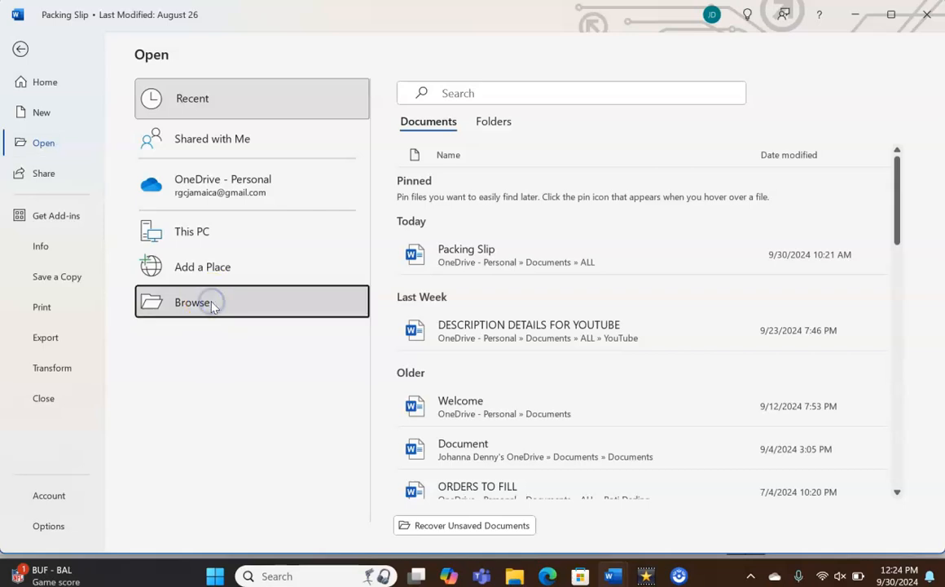
left_click(194, 302)
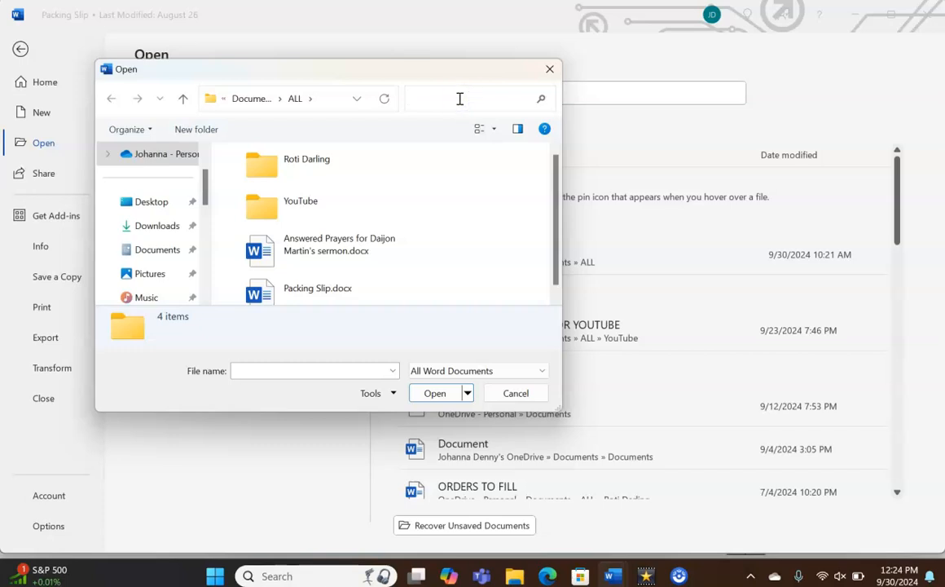
type("packing slip")
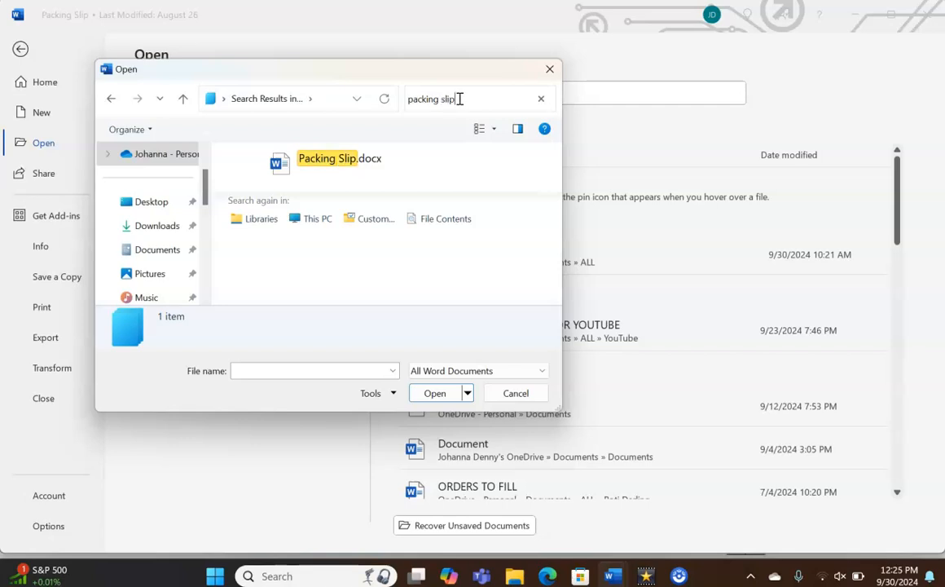
left_click(339, 158)
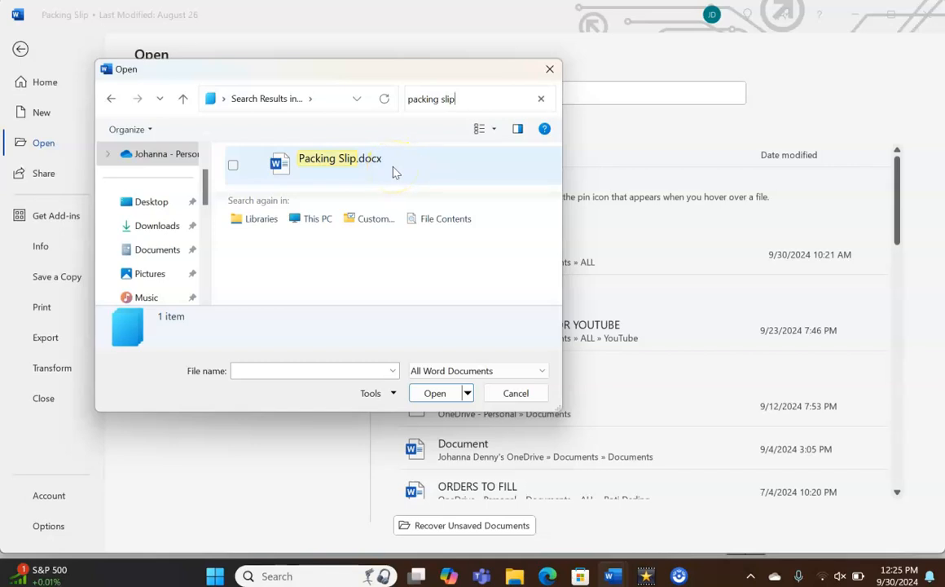
mouse_move(411, 169)
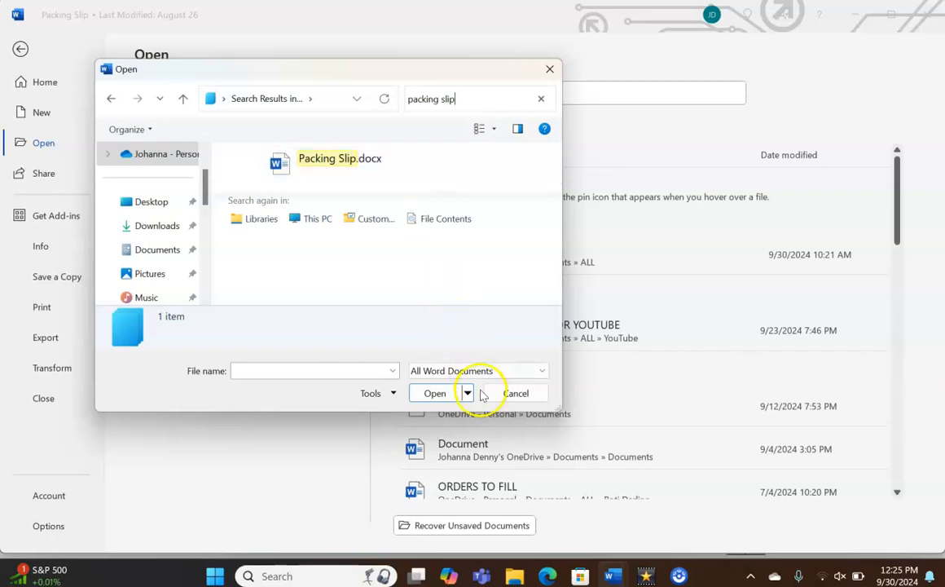
left_click(516, 393)
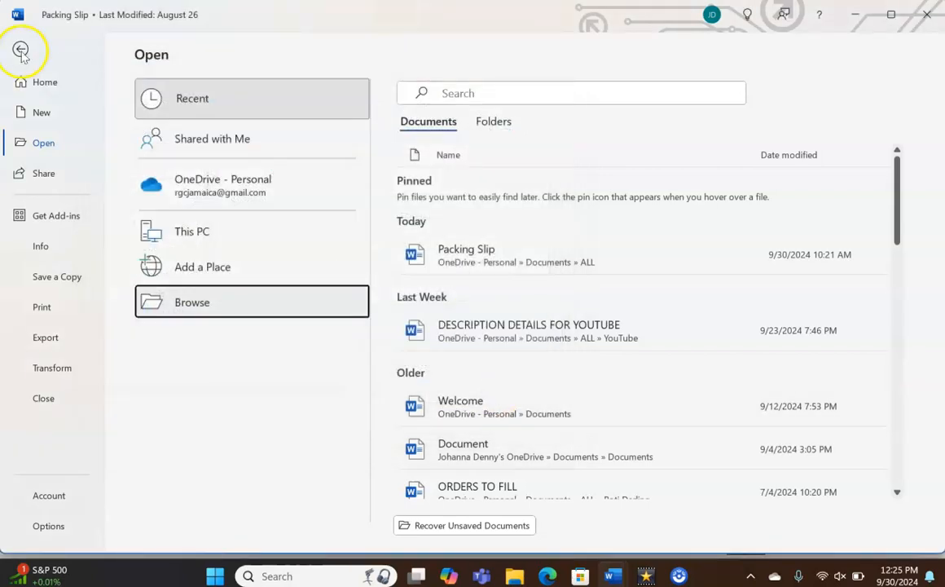
- Return to the Packing Slip document and place the cursor before its title
left_click(23, 51)
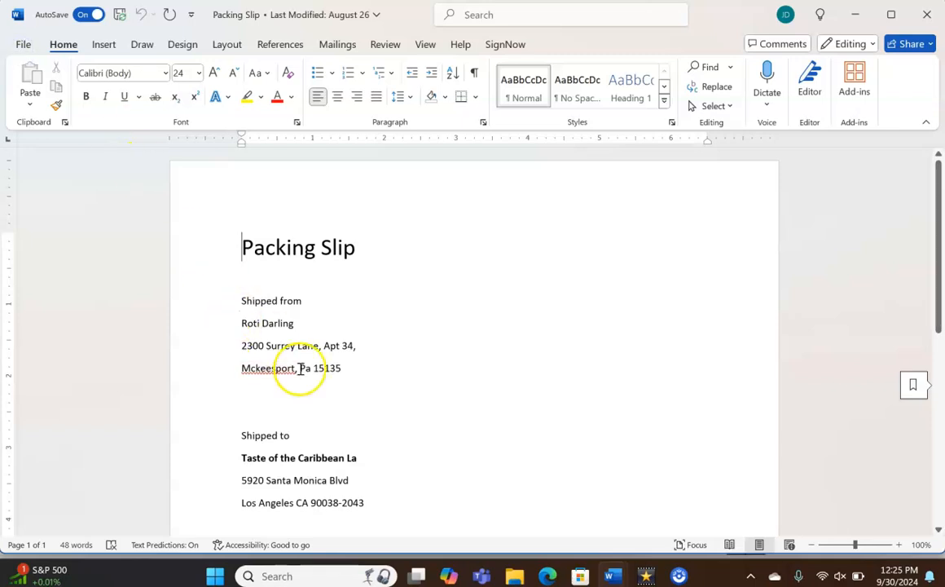
scroll("down", 3)
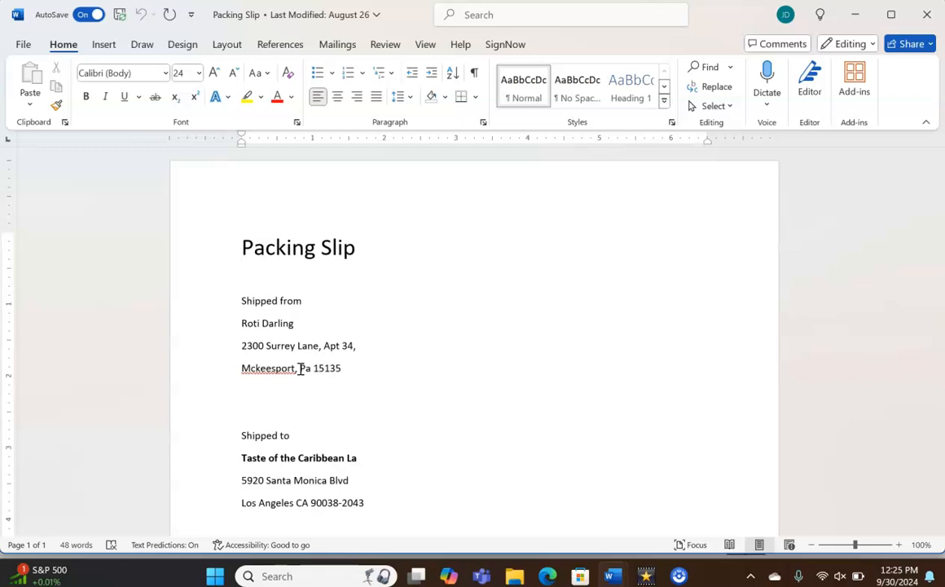
left_click(243, 247)
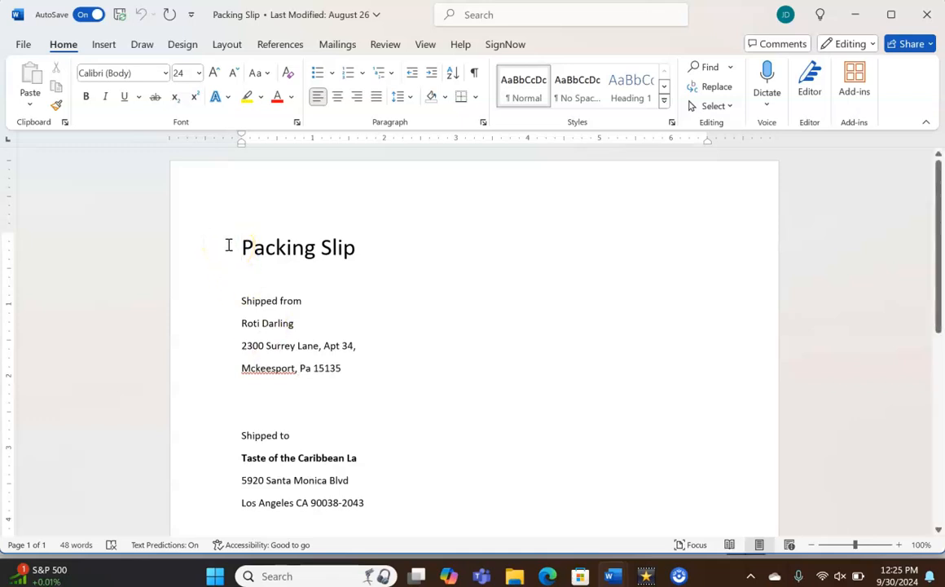
left_click(242, 247)
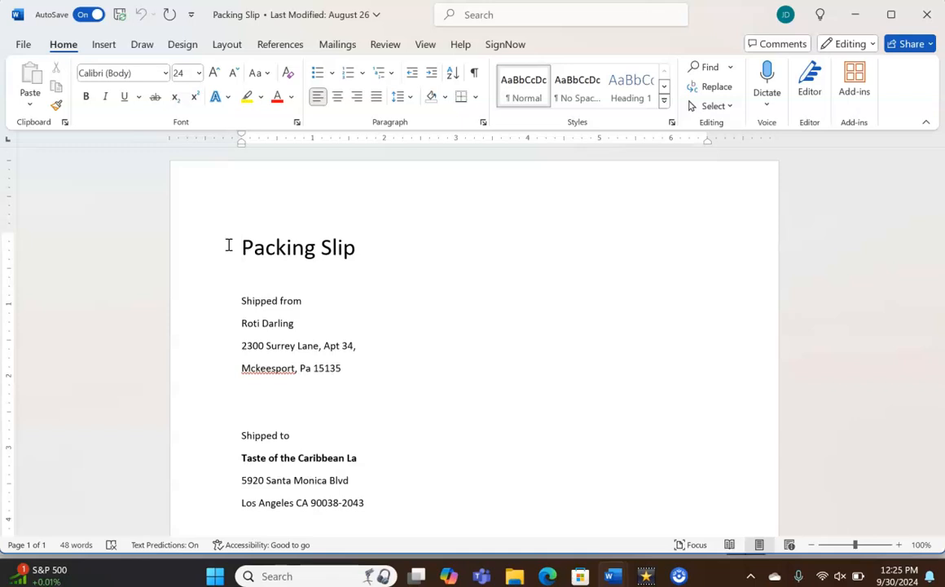
left_click(242, 247)
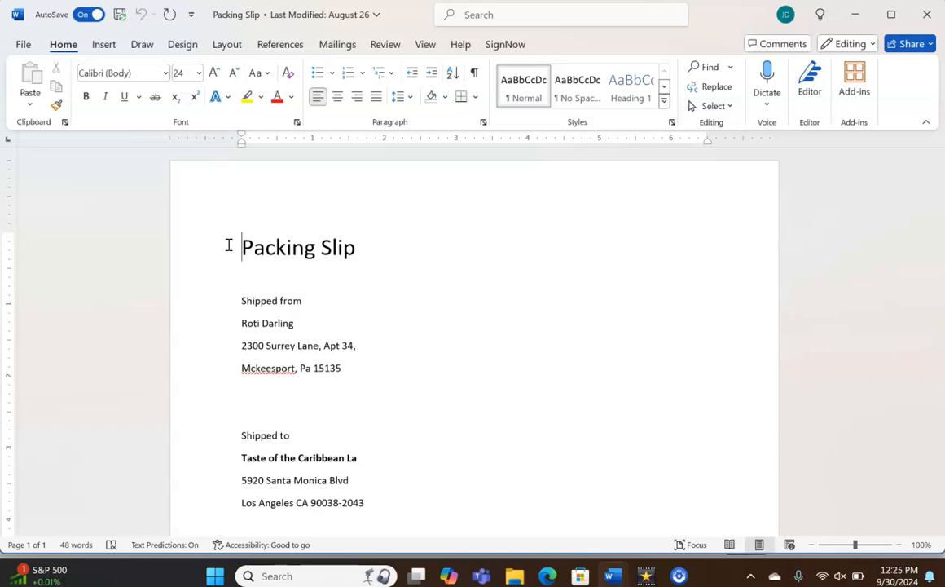